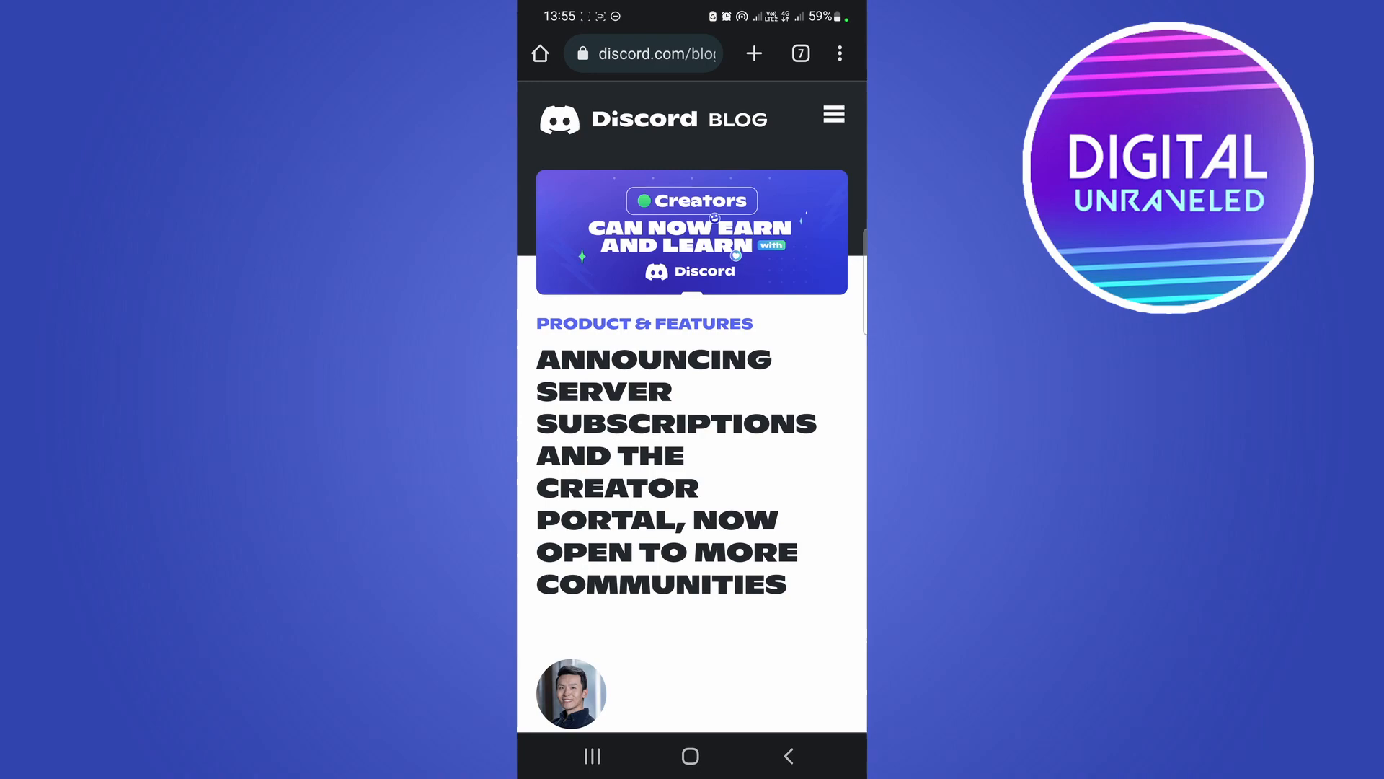
Step: Read through the Discord blog post on Server Subscriptions requirements
{"action": "scroll", "scroll_direction": "down", "scroll_amount": 3}
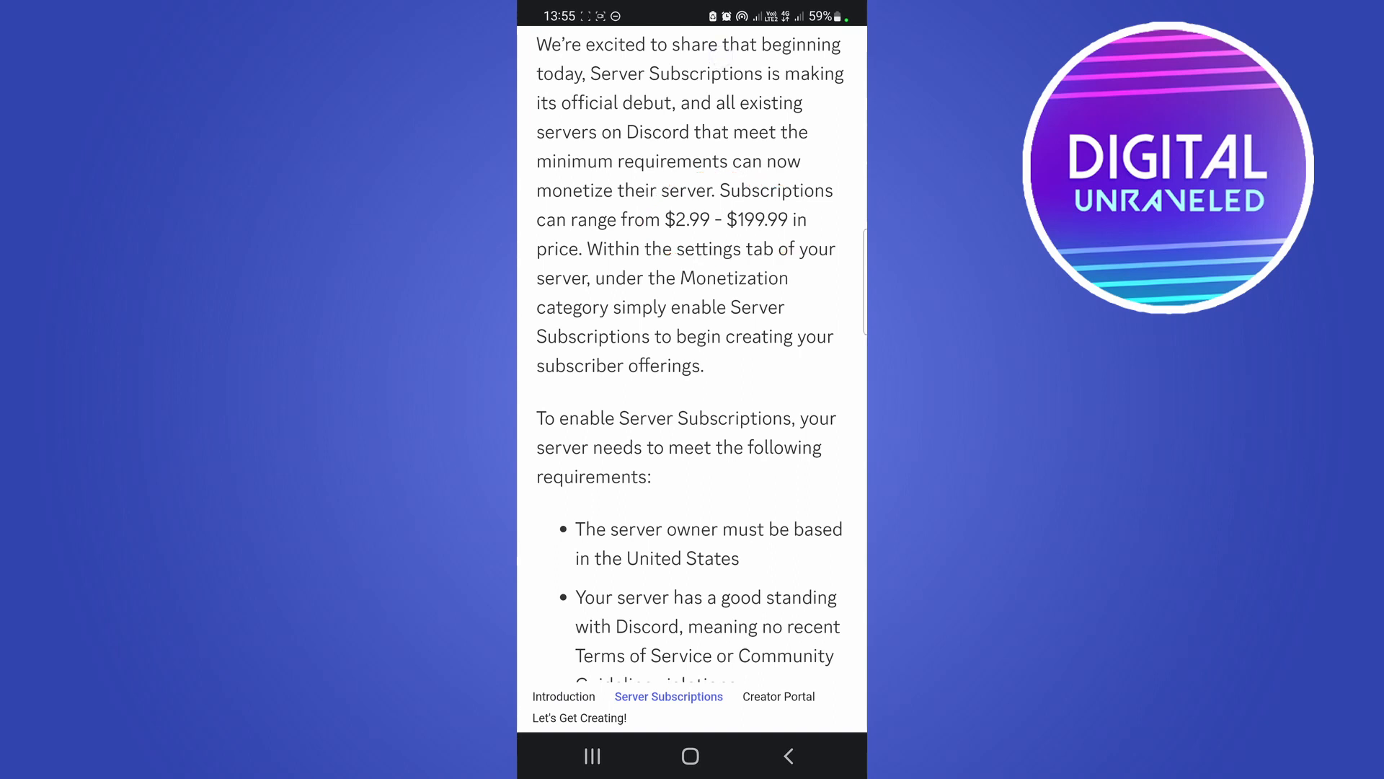
{"action": "scroll", "scroll_direction": "down", "scroll_amount": 3}
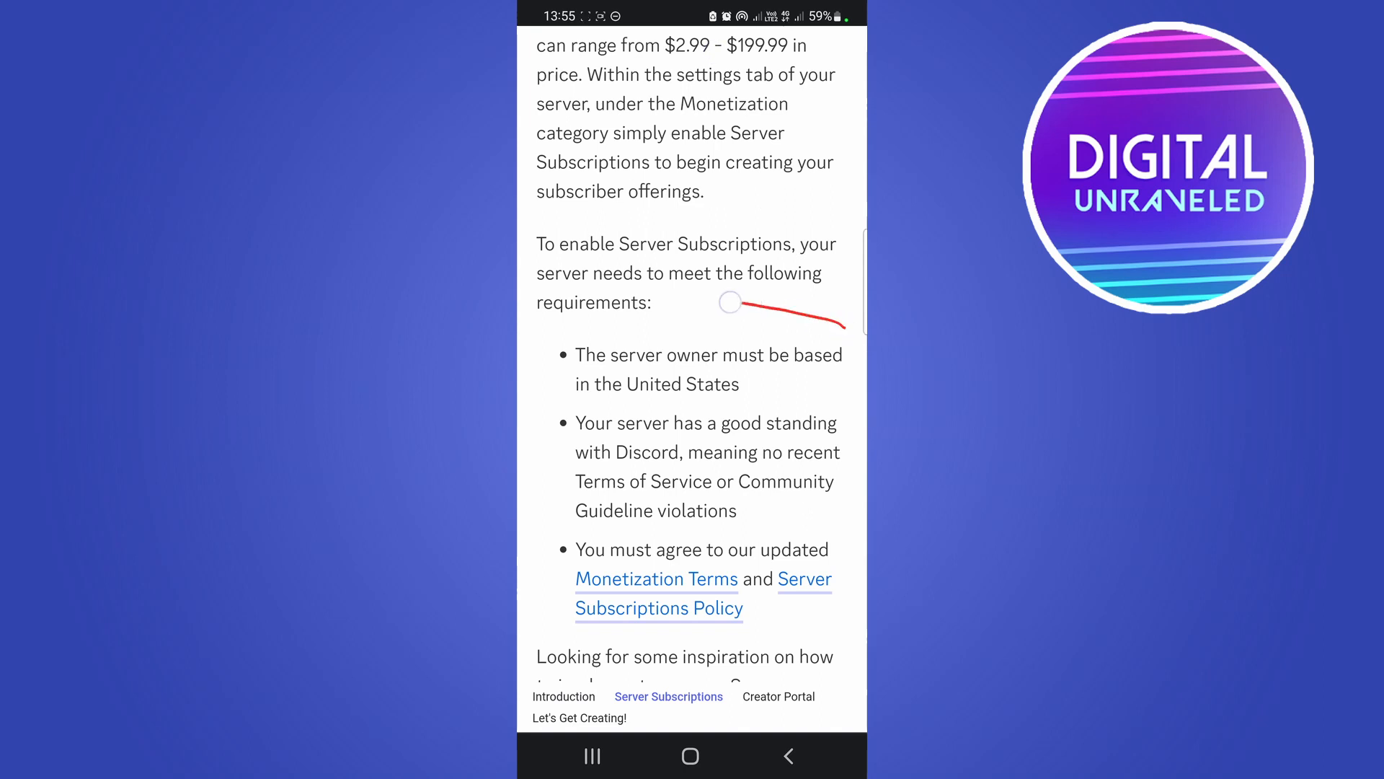
{"action": "left_click_drag", "start_coordinate": [733, 303], "coordinate": [838, 362]}
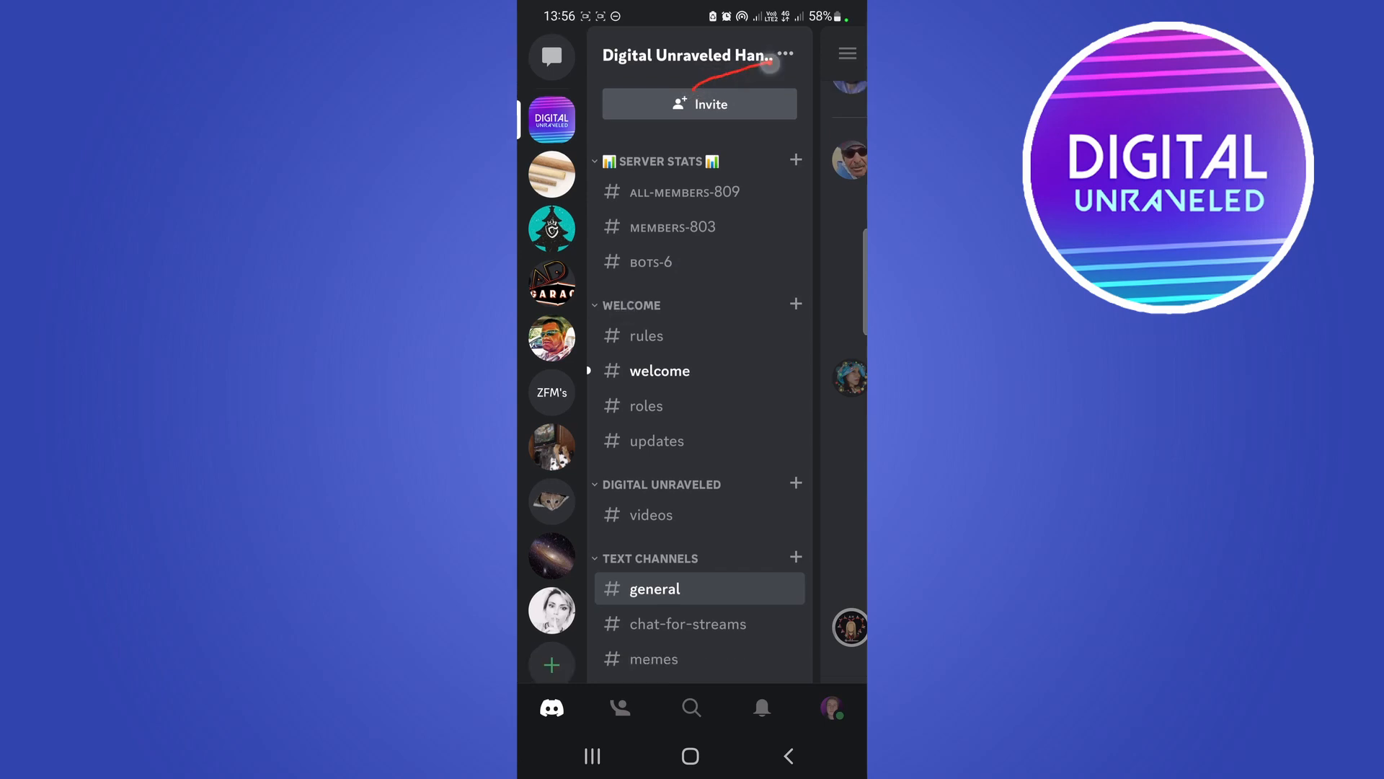
Step: Open Settings from the Digital Unraveled Hangout server's options menu
{"action": "left_click", "coordinate": [788, 55]}
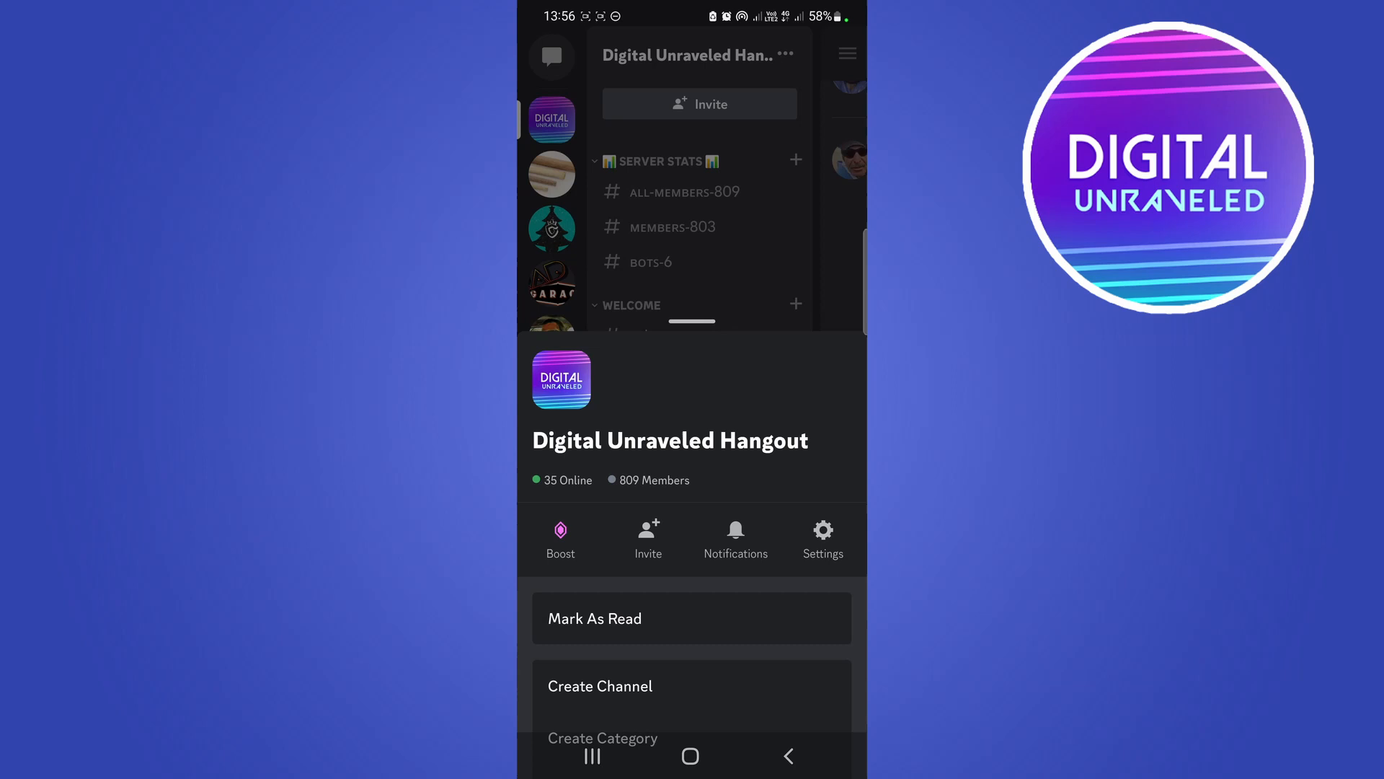
{"action": "left_click", "coordinate": [822, 537]}
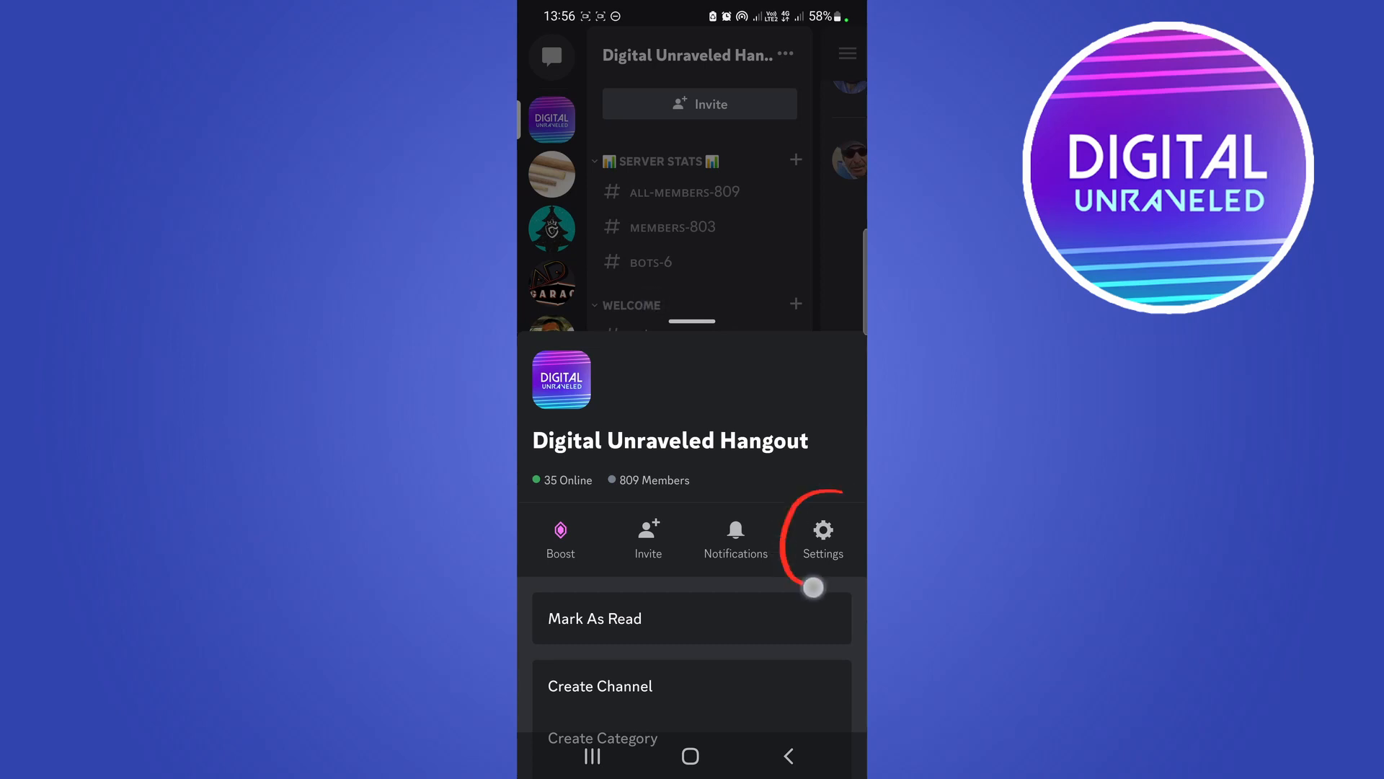
{"action": "left_click", "coordinate": [823, 530]}
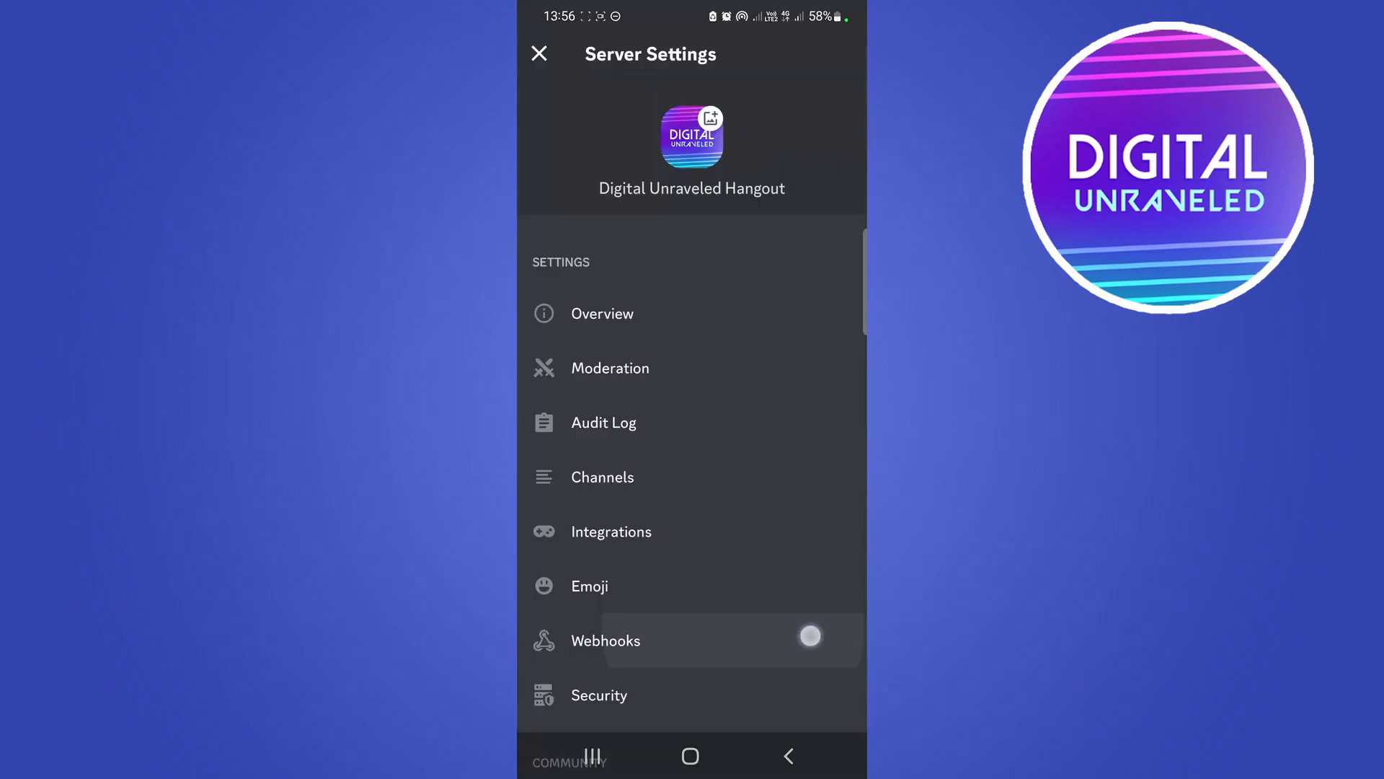
{"action": "scroll", "scroll_direction": "down", "scroll_amount": 3}
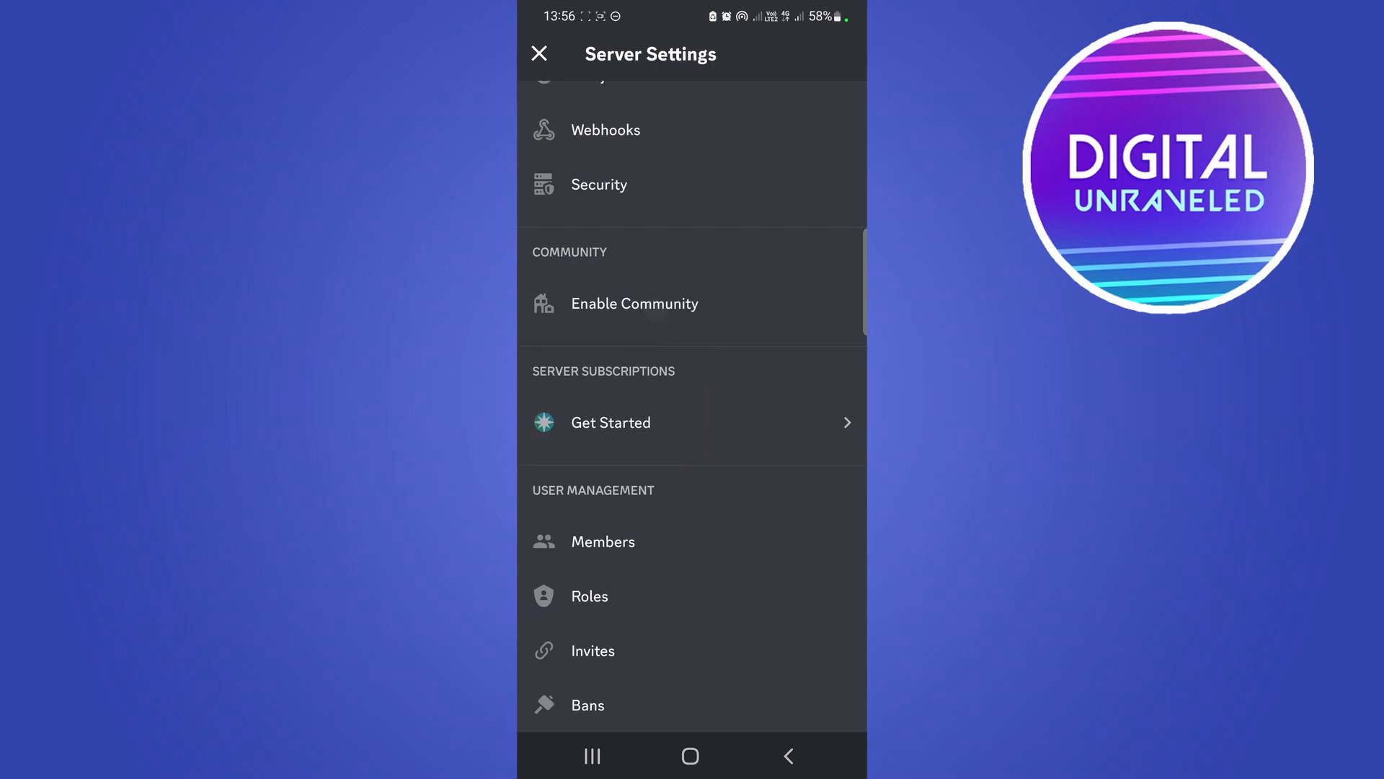
Step: Start Server Subscriptions setup to reach the monetization-not-supported-in-this-location notice
{"action": "left_click", "coordinate": [610, 423]}
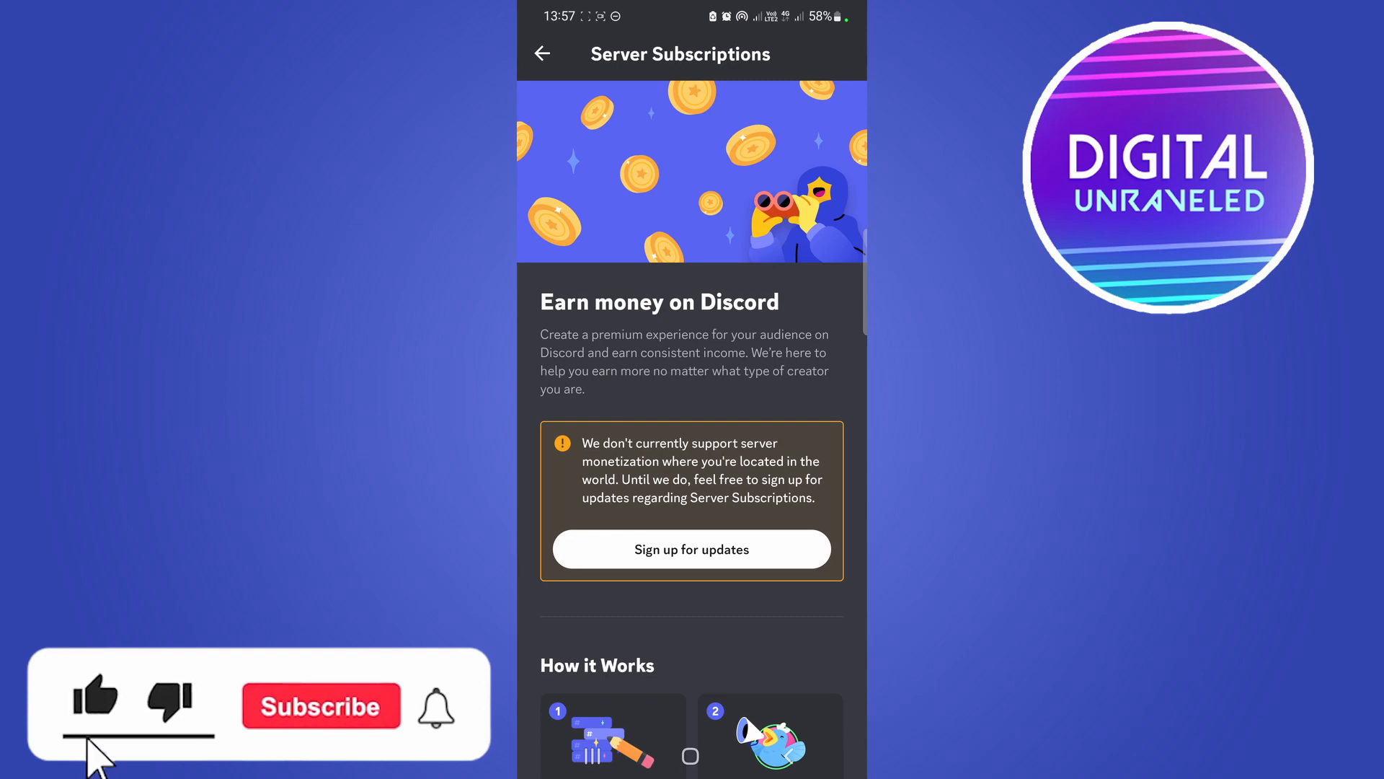
{"action": "left_click", "coordinate": [321, 706]}
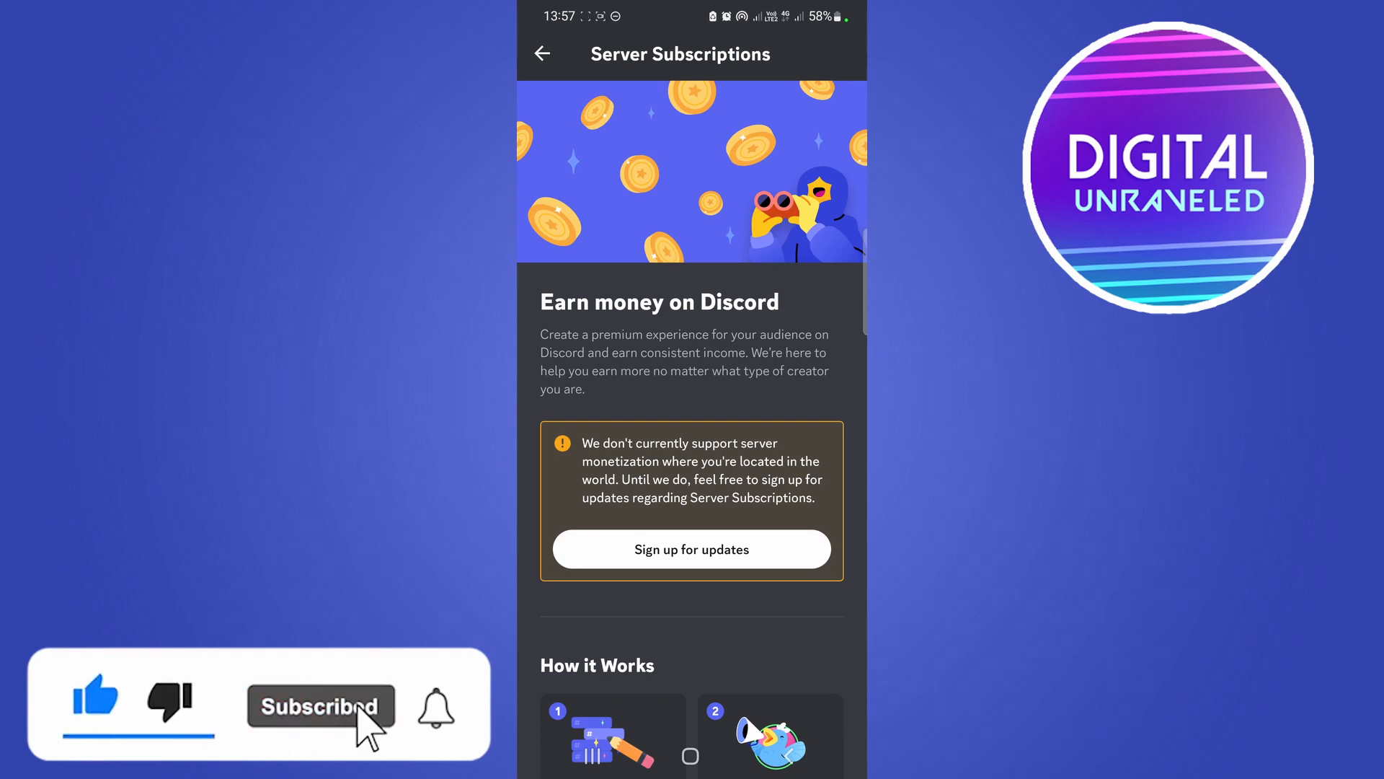